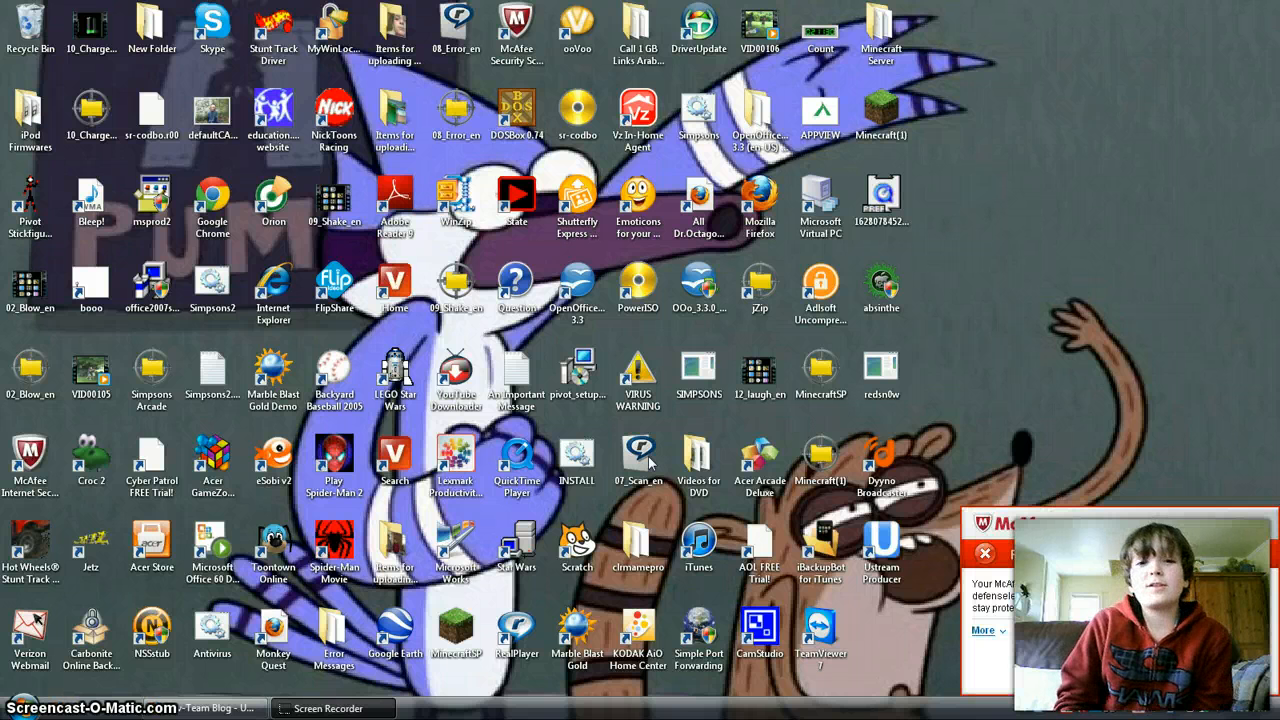
mouse_move(1058, 602)
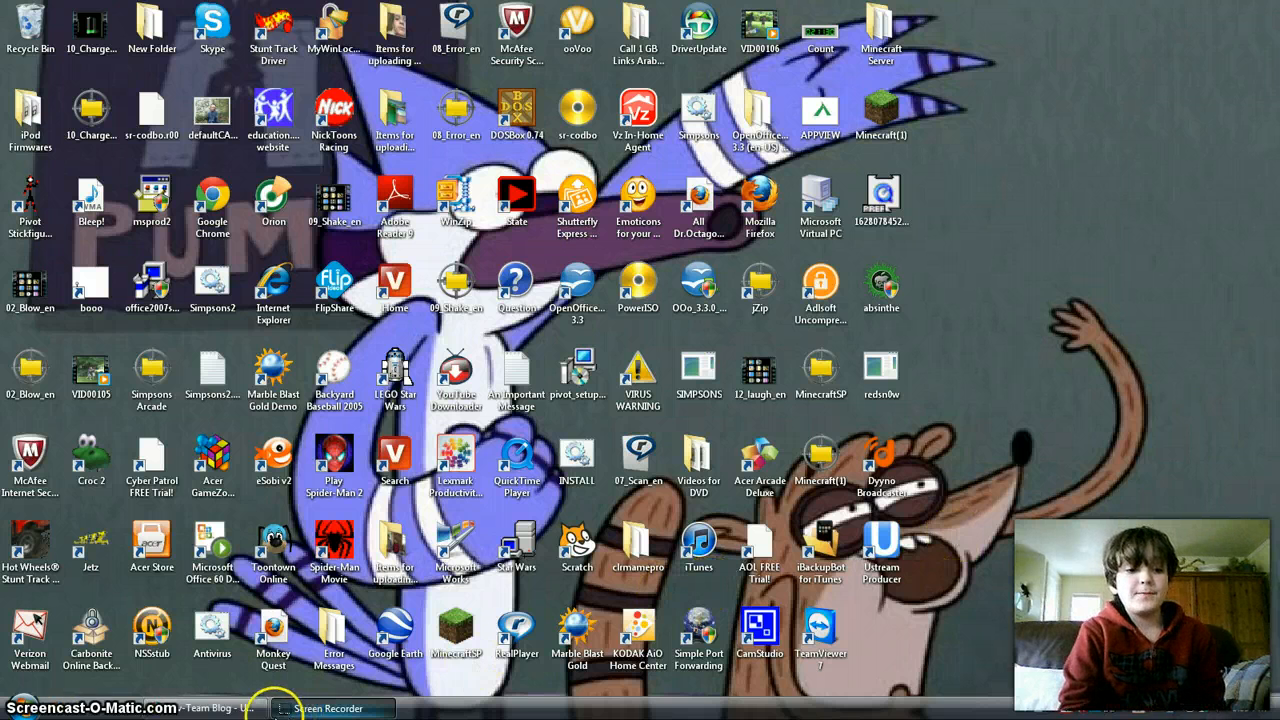
mouse_move(928, 372)
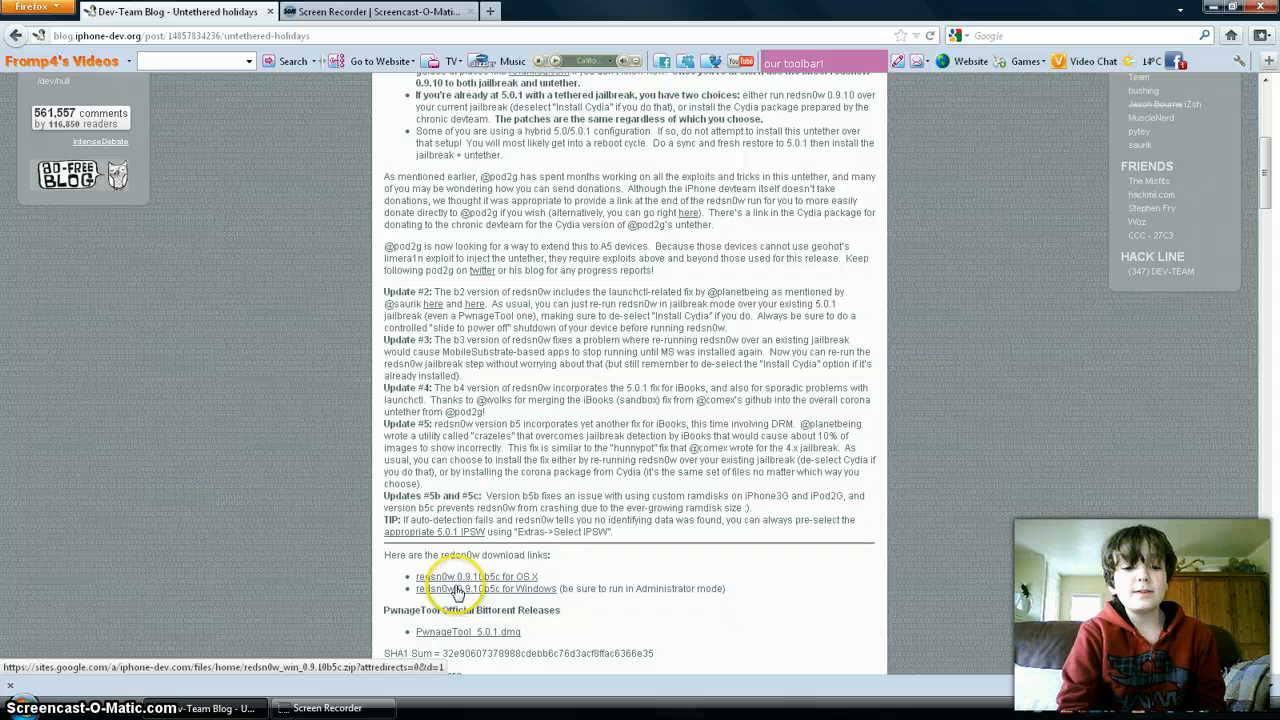
mouse_move(490, 578)
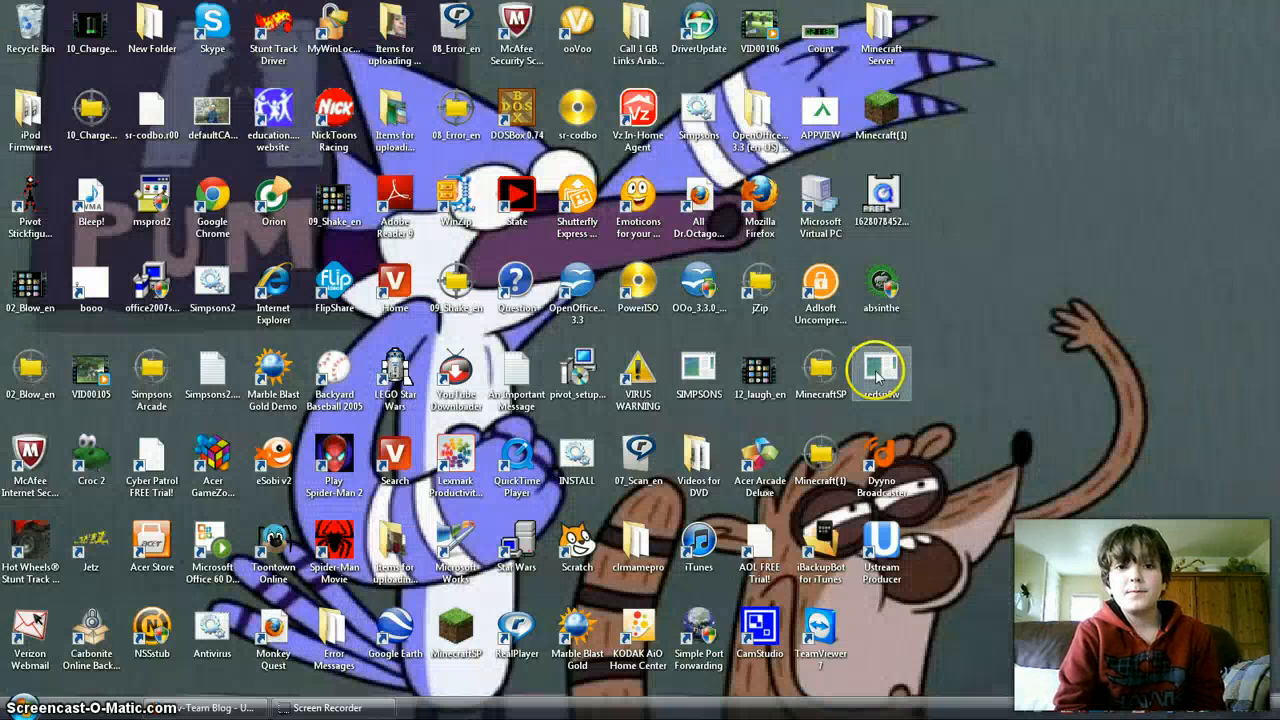
mouse_move(948, 384)
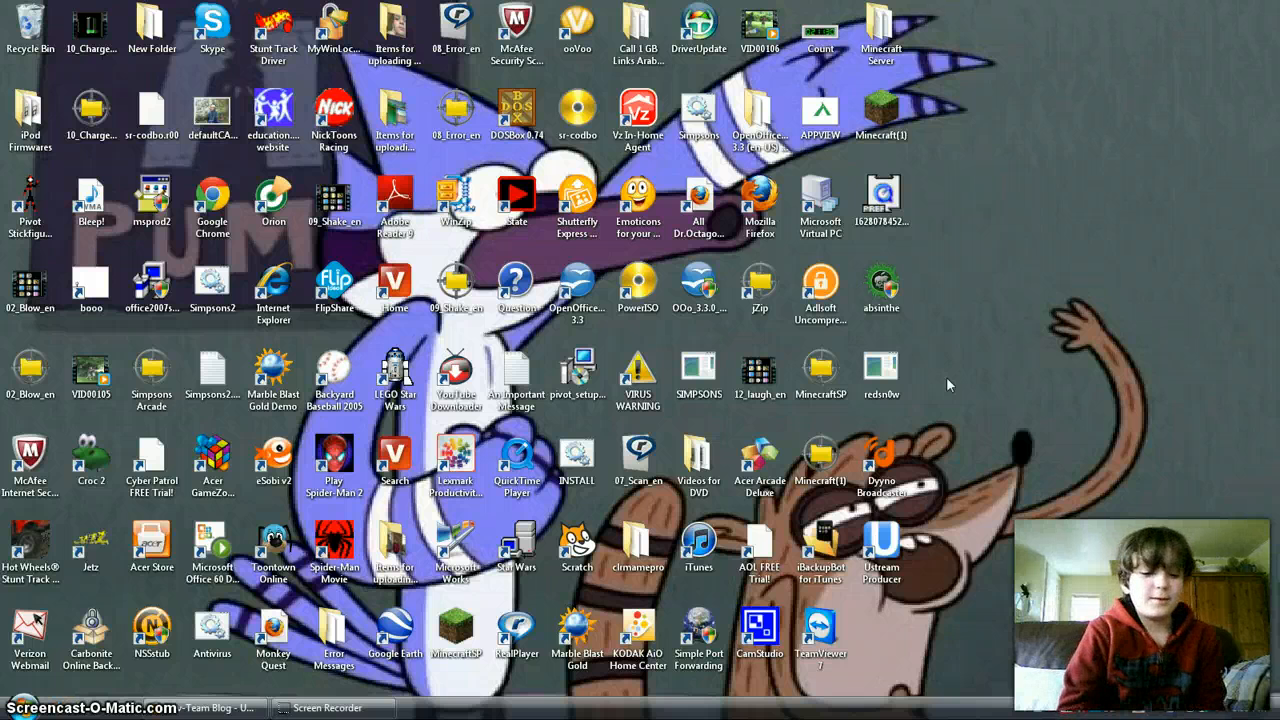
mouse_move(1036, 420)
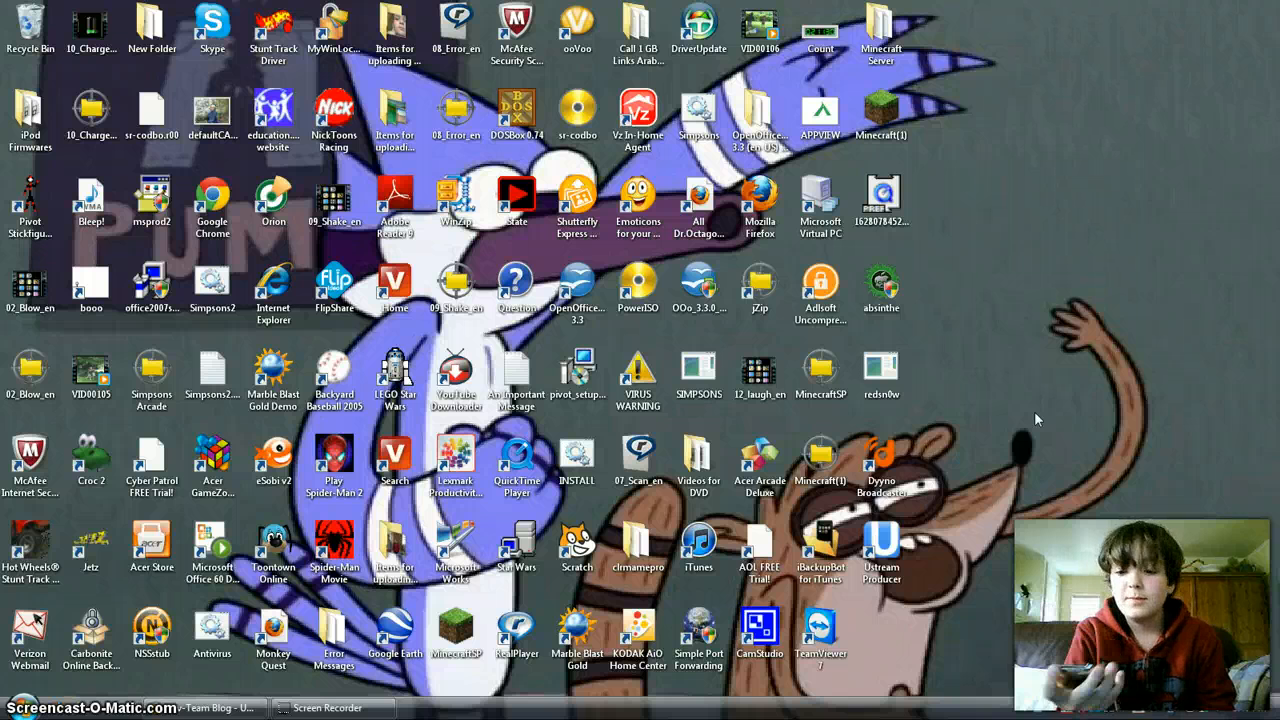
mouse_move(924, 356)
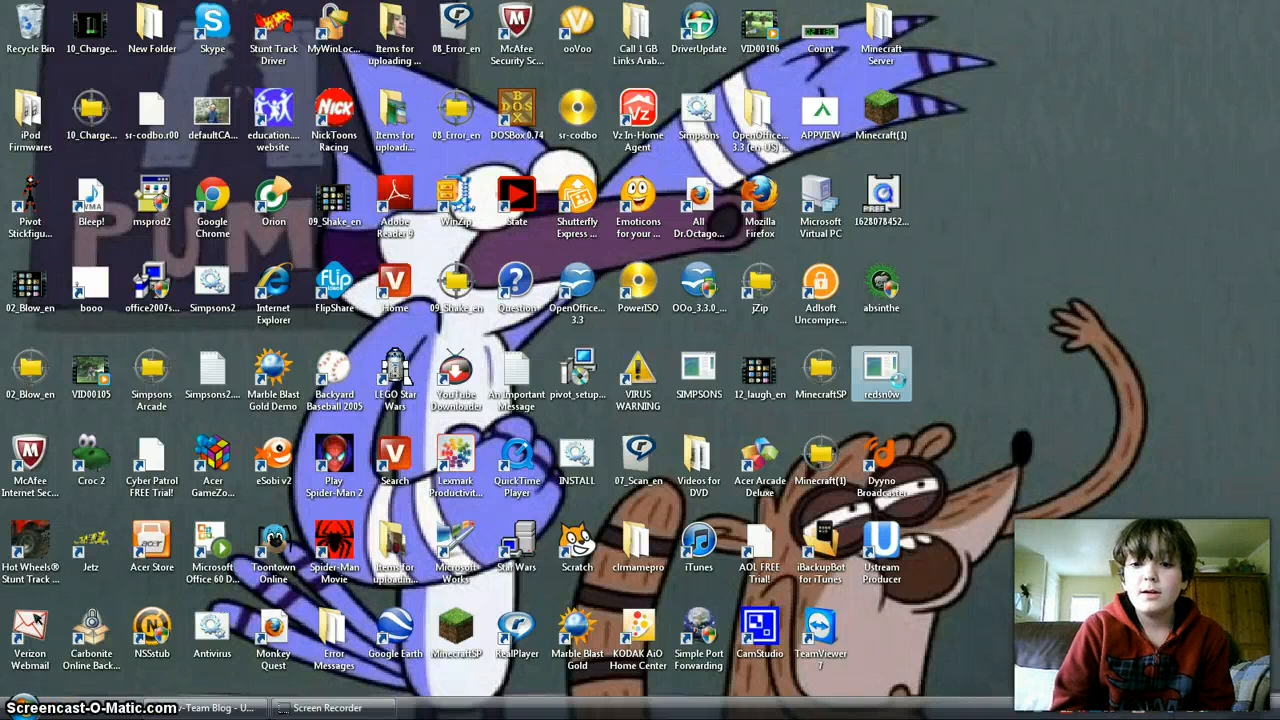
Launch redsn0w 0.9.10b5 with administrator rights so its welcome window appears
right_click(880, 376)
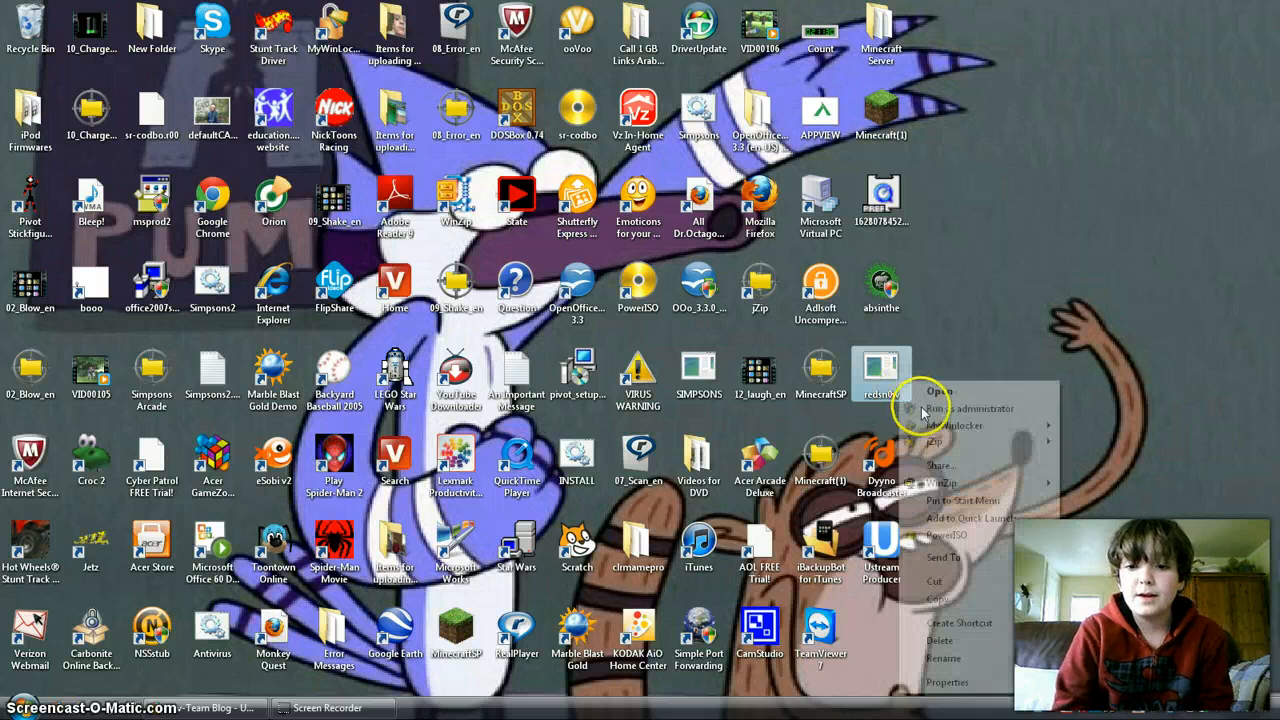
click(930, 410)
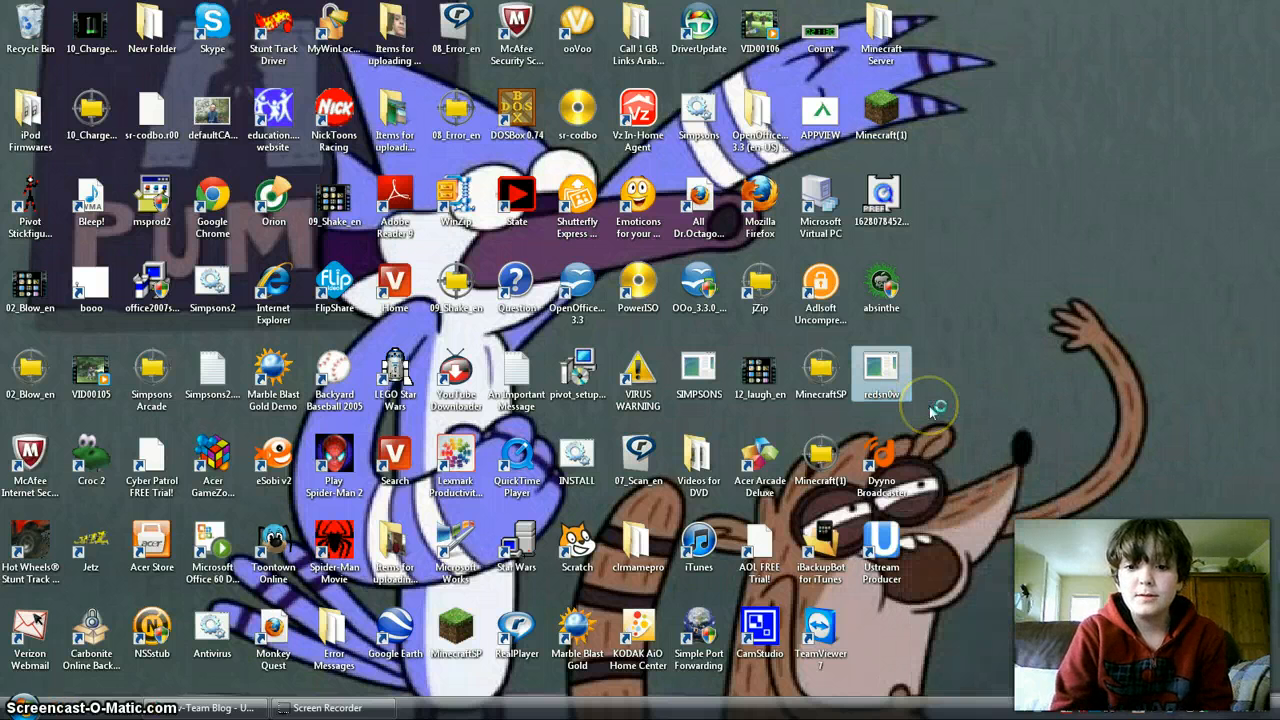
mouse_move(936, 404)
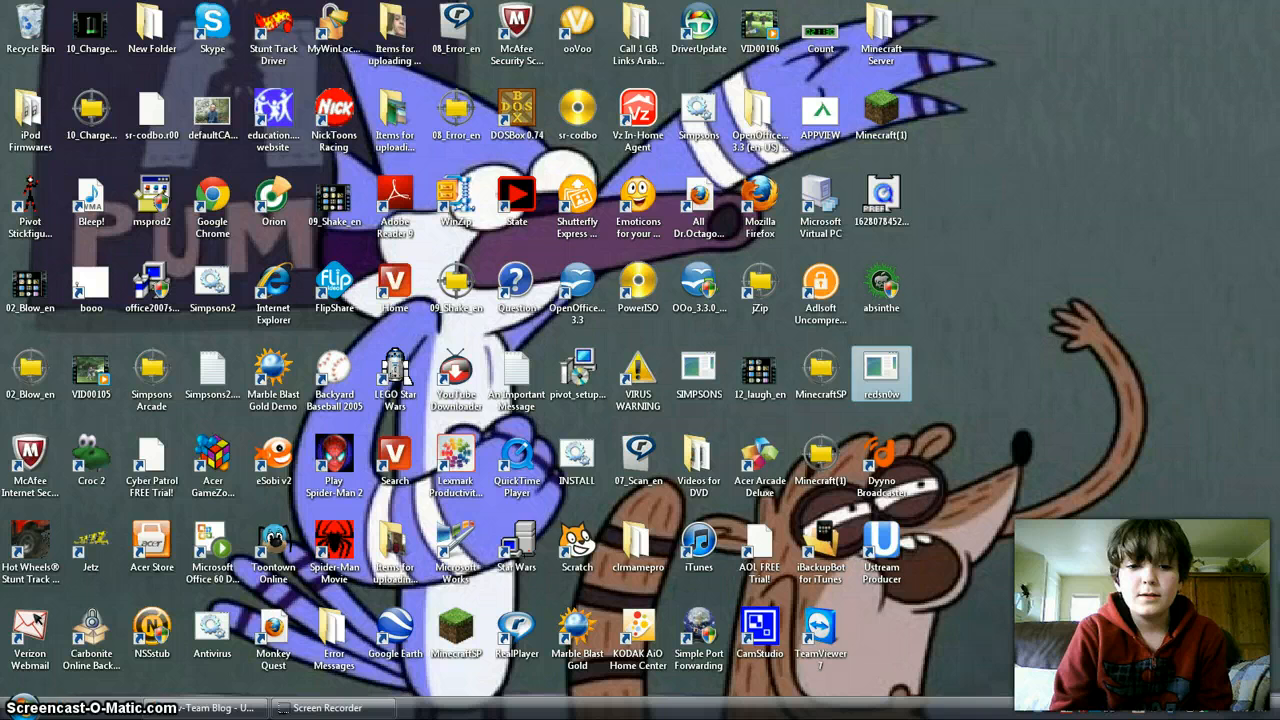
double_click(880, 376)
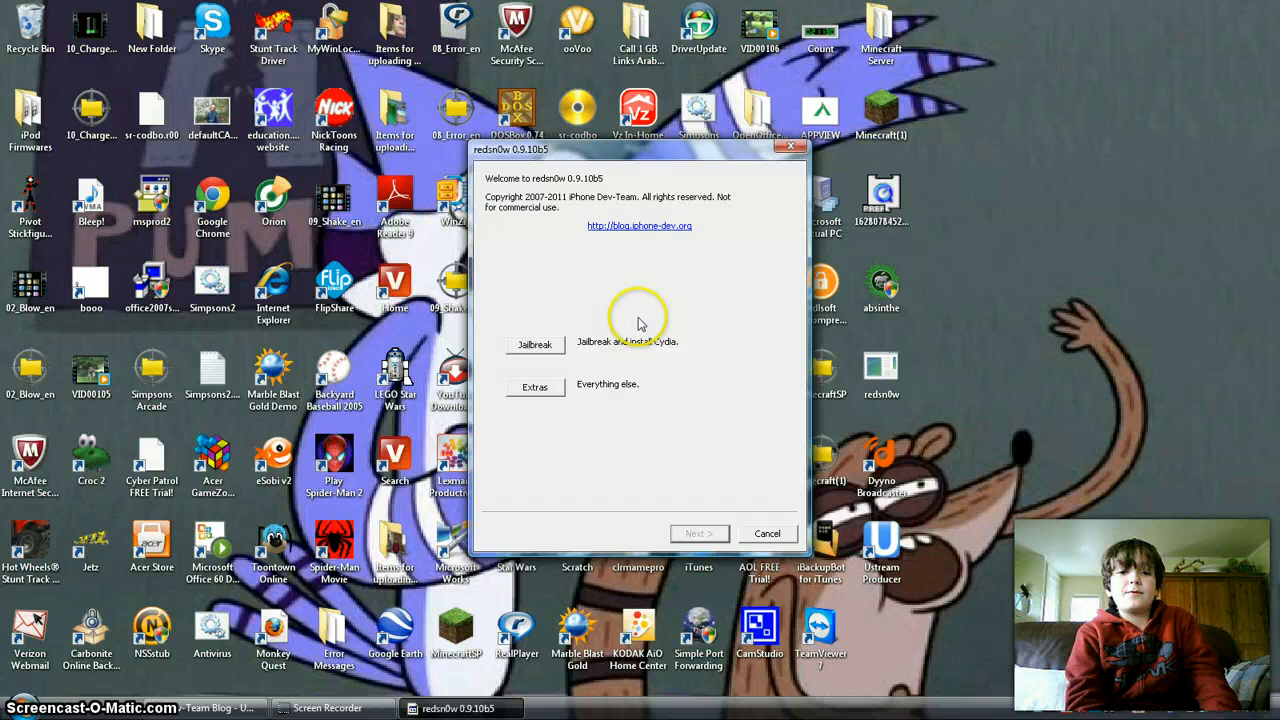
mouse_move(596, 344)
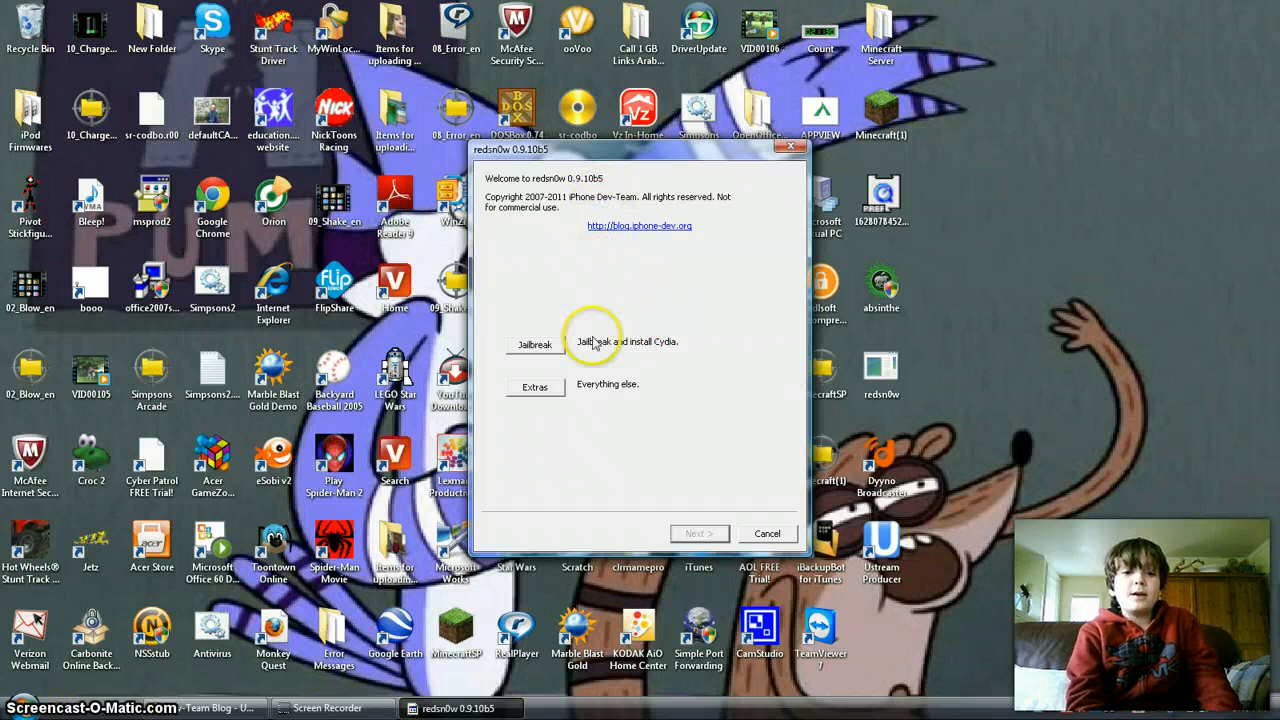
mouse_move(460, 480)
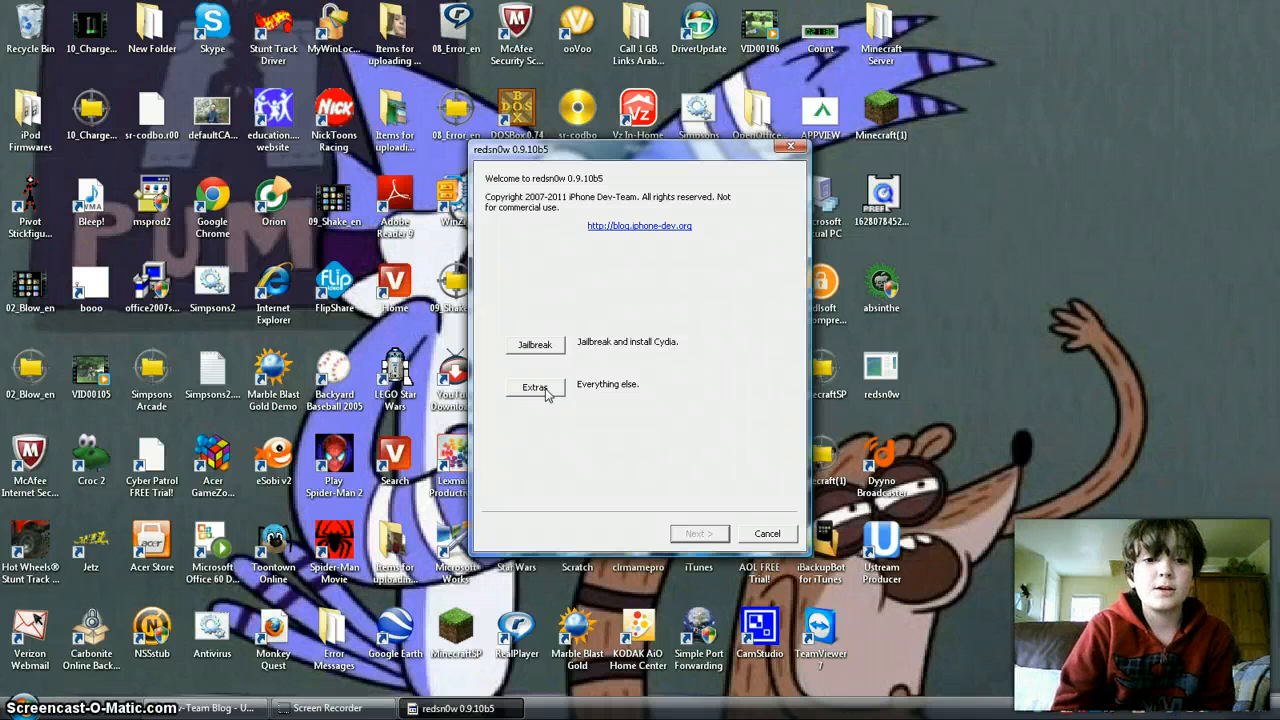
Show the Extras page with Just Boot, Pwned DFU, Recovery fix and other tools
click(536, 388)
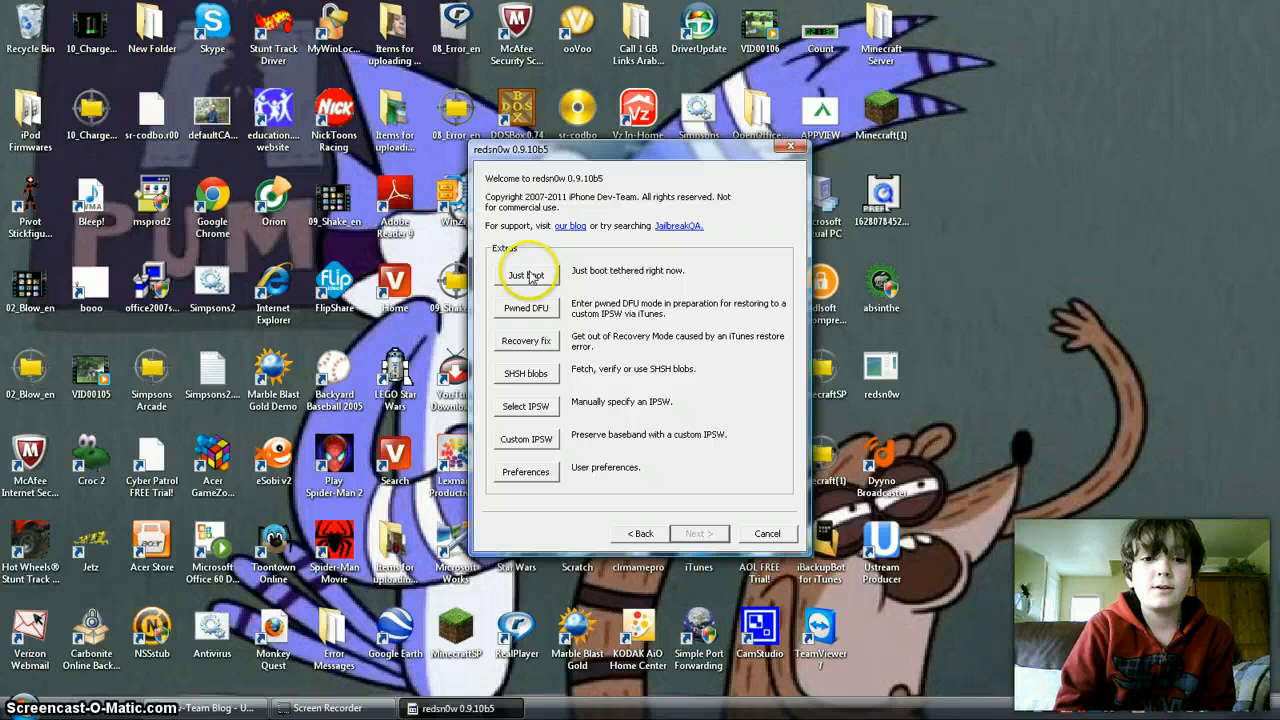
mouse_move(620, 278)
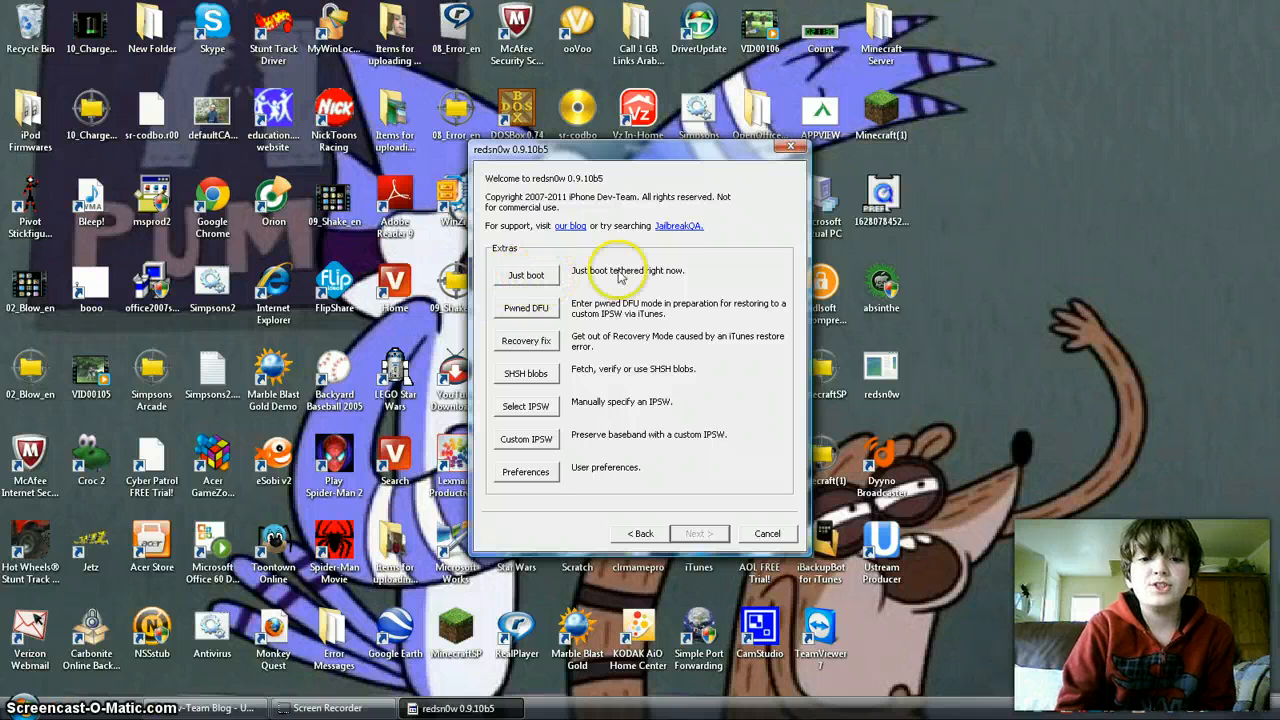
mouse_move(460, 296)
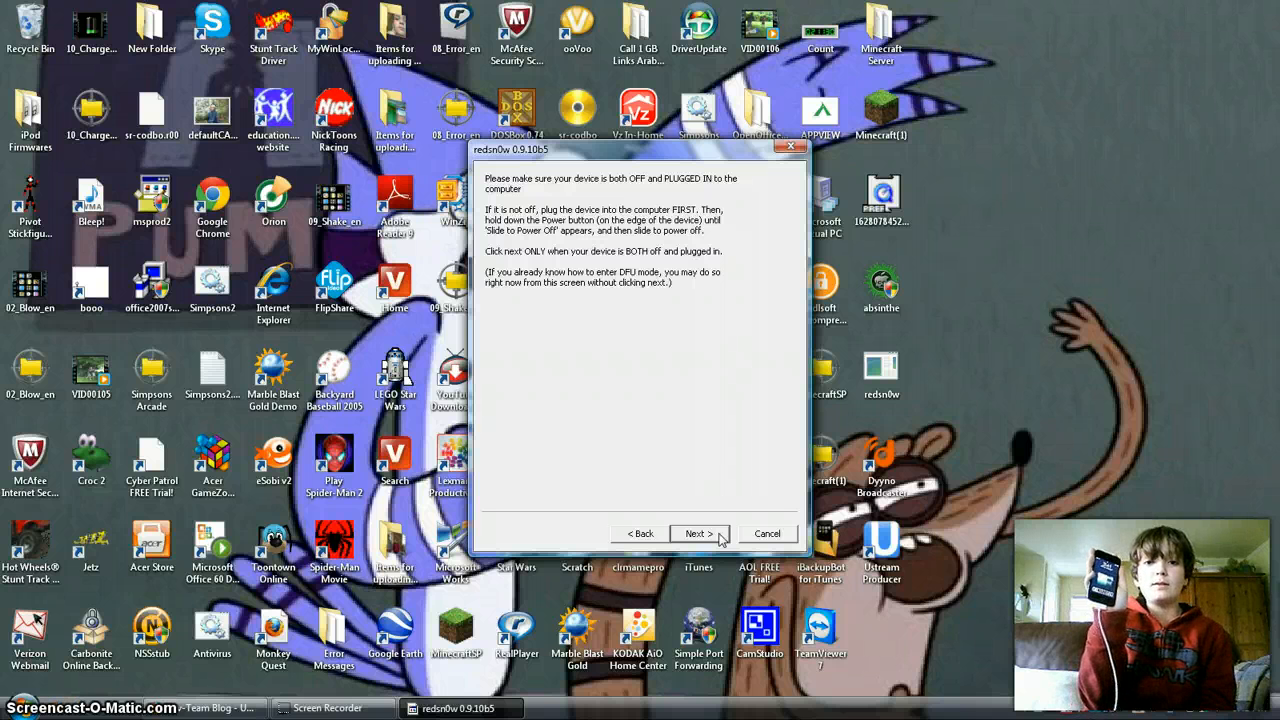
Continue the tethered Just Boot past the device-off-and-plugged-in notice to the DFU steps
click(700, 532)
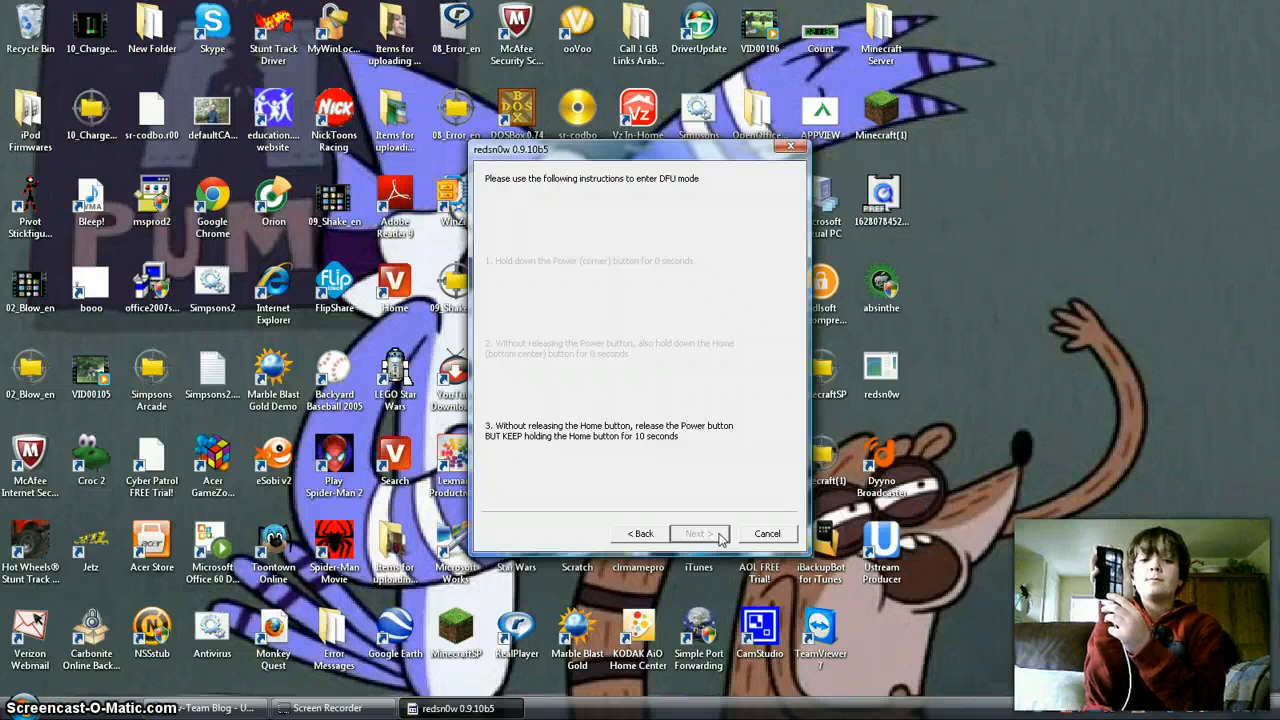
Finish the DFU-mode steps so redsn0w begins identifying the iPod's build
click(696, 532)
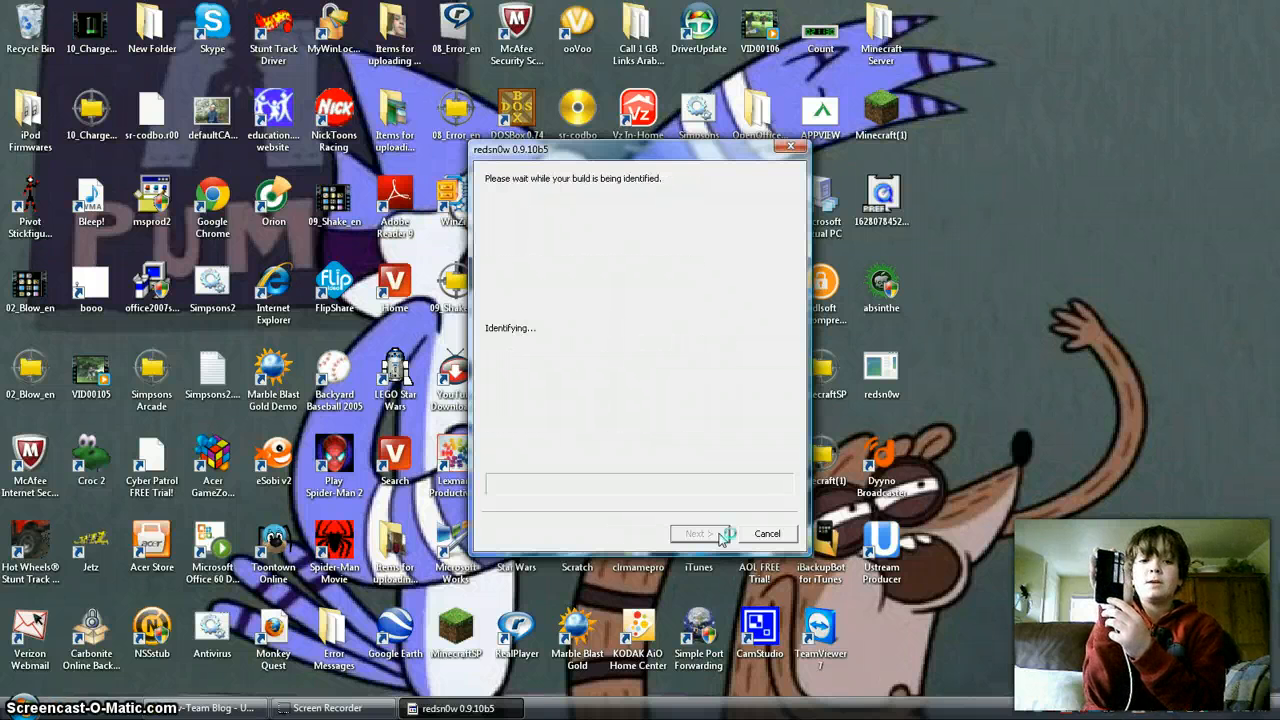